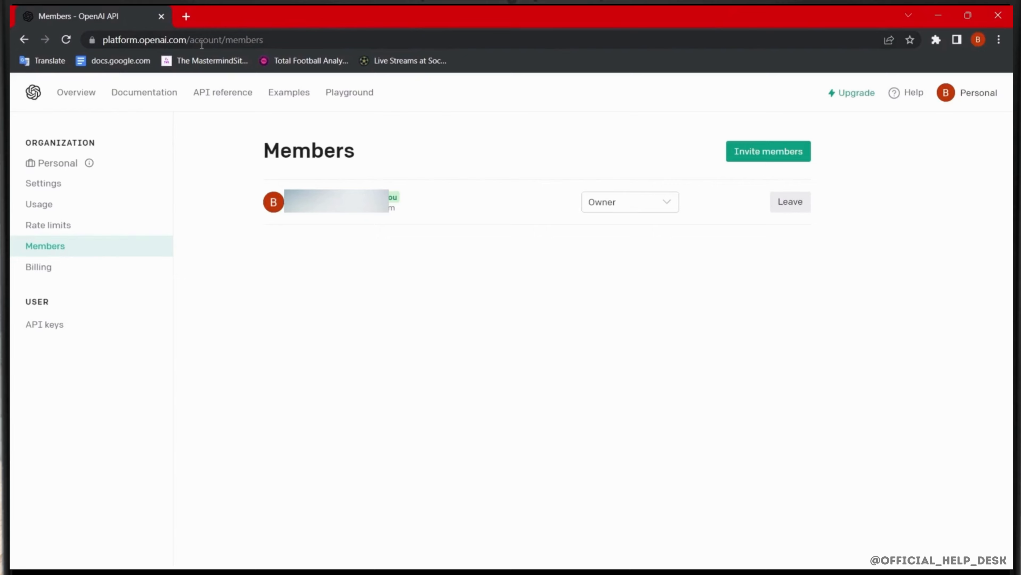
{"action": "mouse_move", "coordinate": [545, 201]}
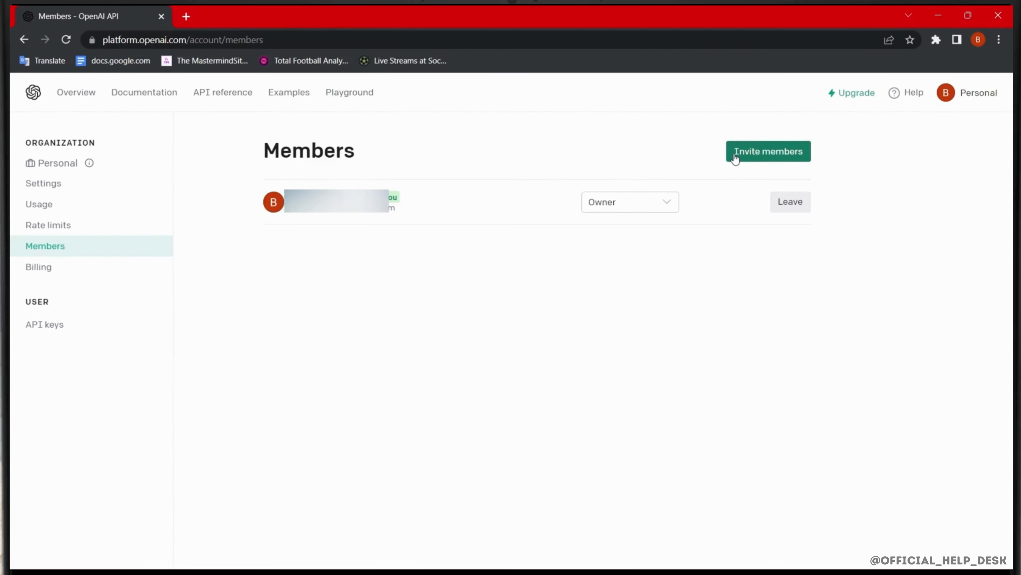
- Begin a member invite and save 'Test' as the organization name
{"action": "left_click", "coordinate": [768, 151]}
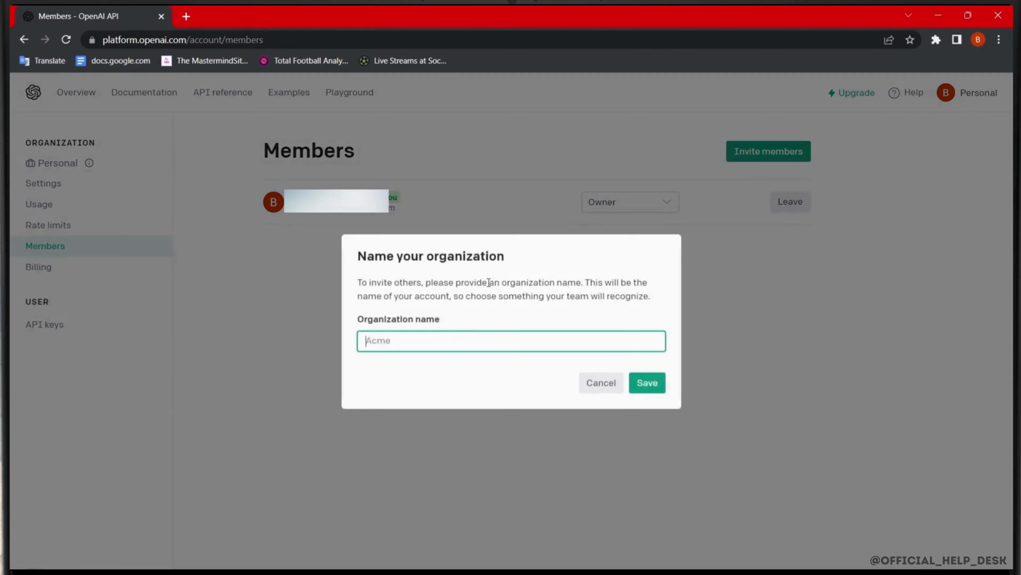
{"action": "type", "text": "Test"}
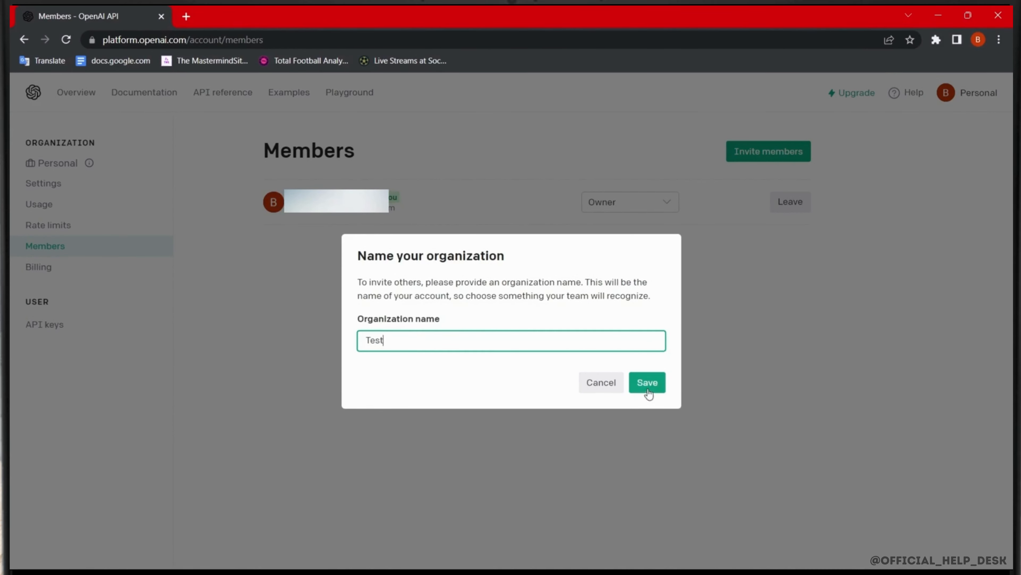
{"action": "left_click", "coordinate": [646, 382]}
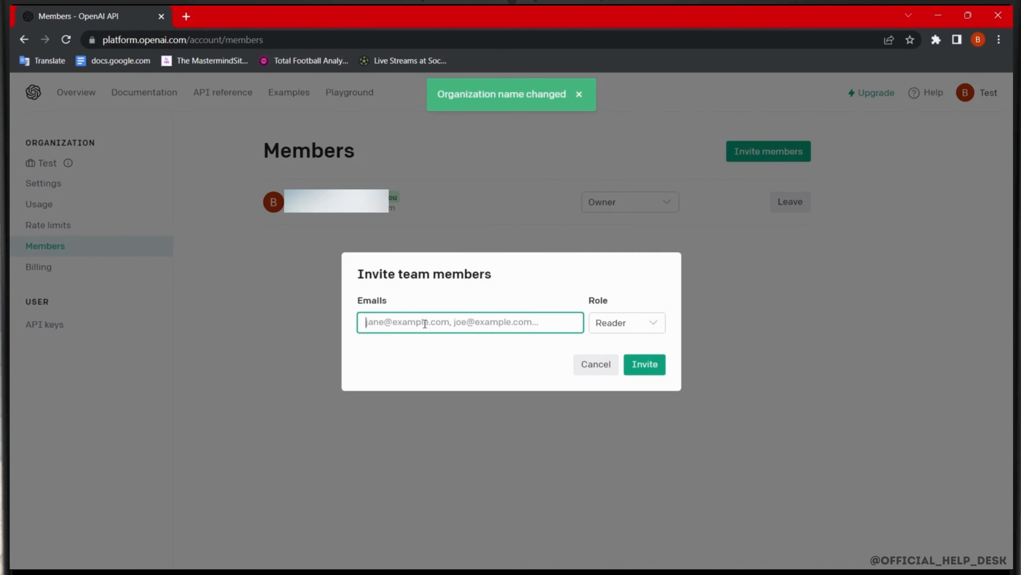
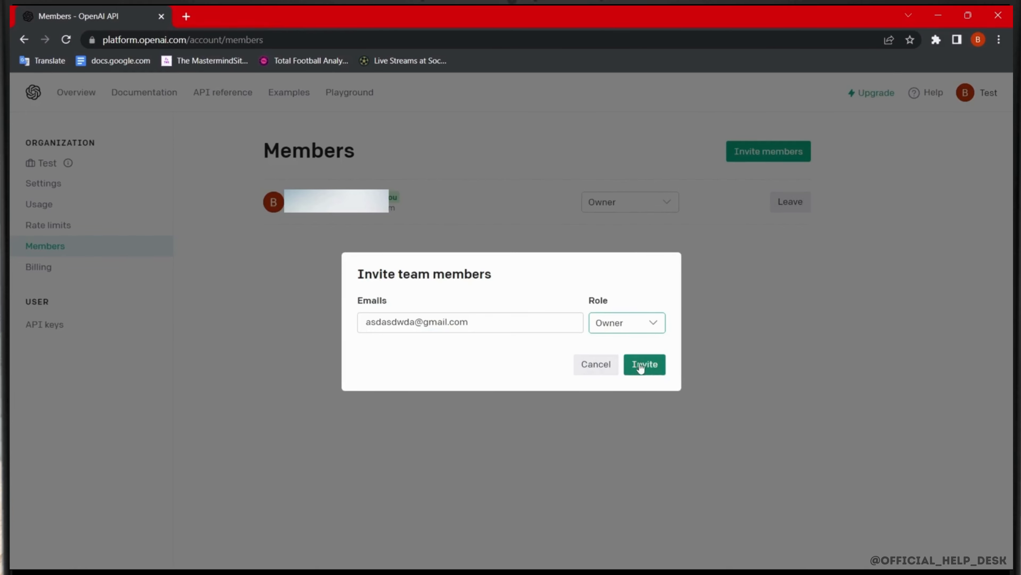
{"action": "left_click", "coordinate": [644, 364]}
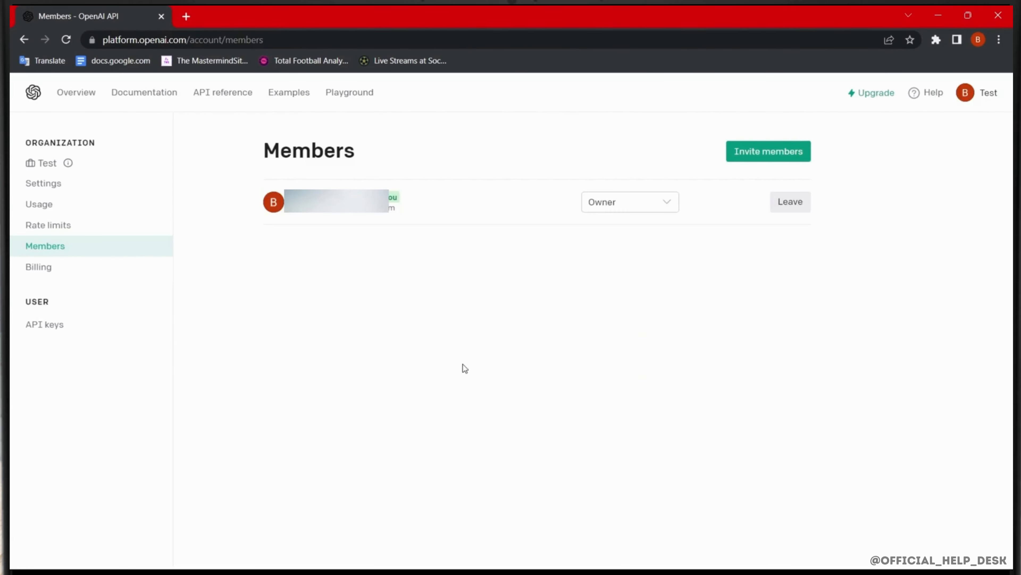